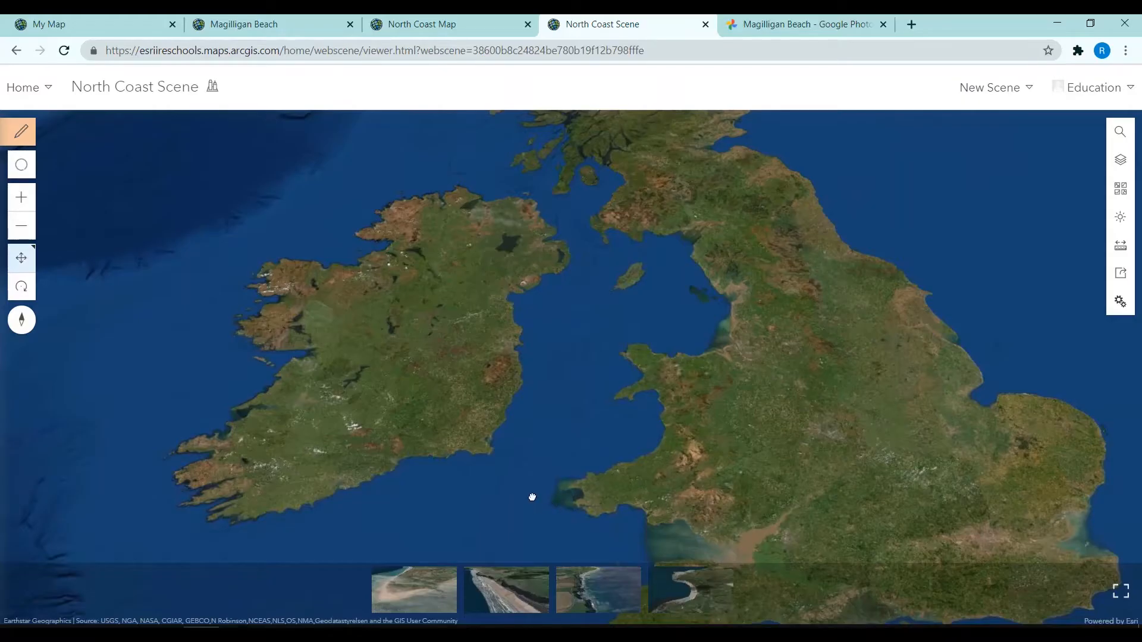
- Fly to the saved Magilligan beach view and check the Dunes stickpin's photo popup
{"action": "left_click", "coordinate": [413, 590]}
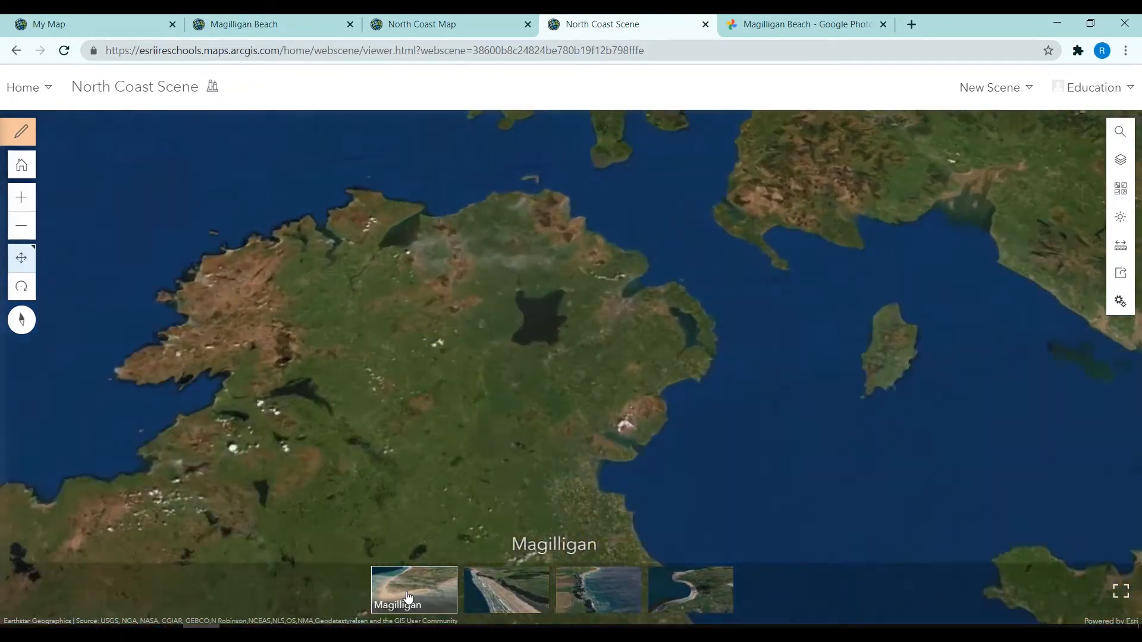
{"action": "left_click", "coordinate": [412, 590]}
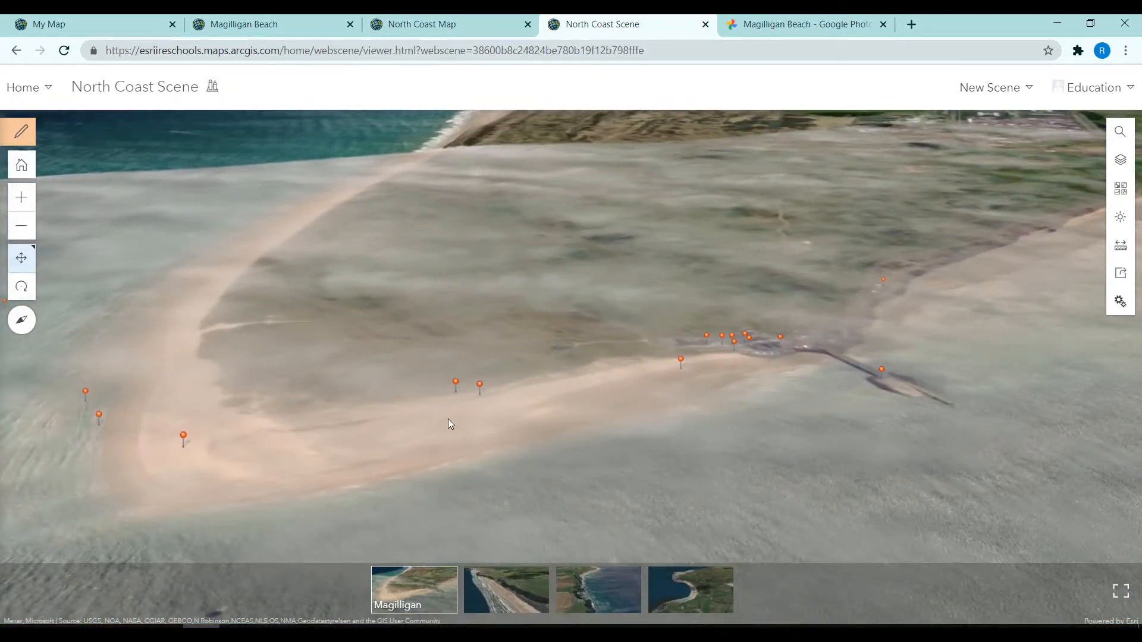
{"action": "left_click", "coordinate": [480, 387]}
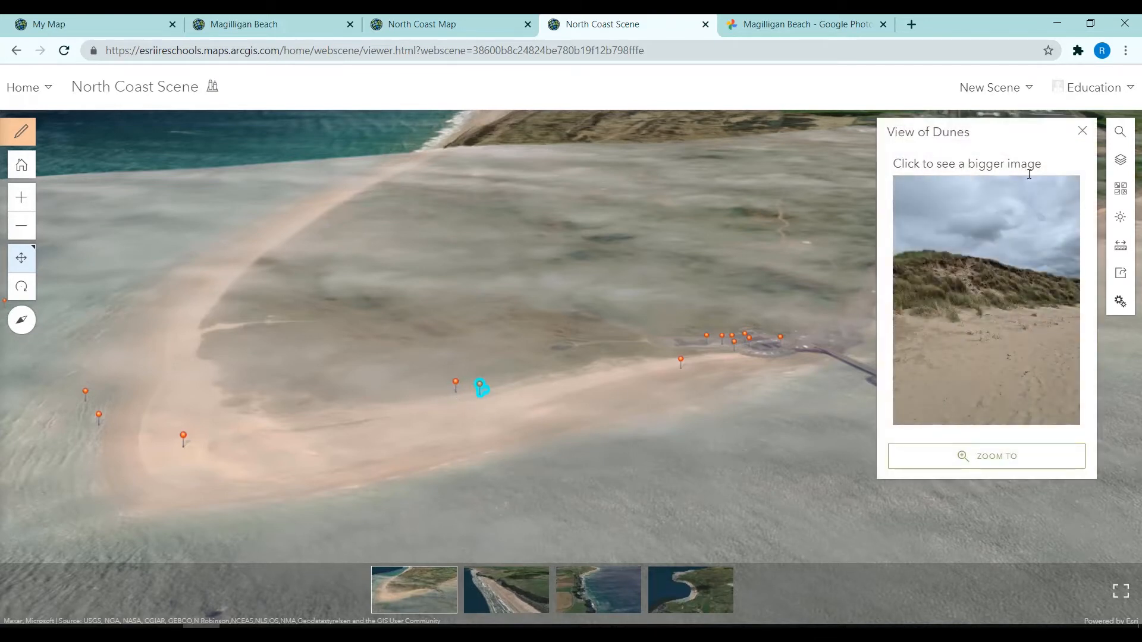
{"action": "left_click", "coordinate": [986, 300]}
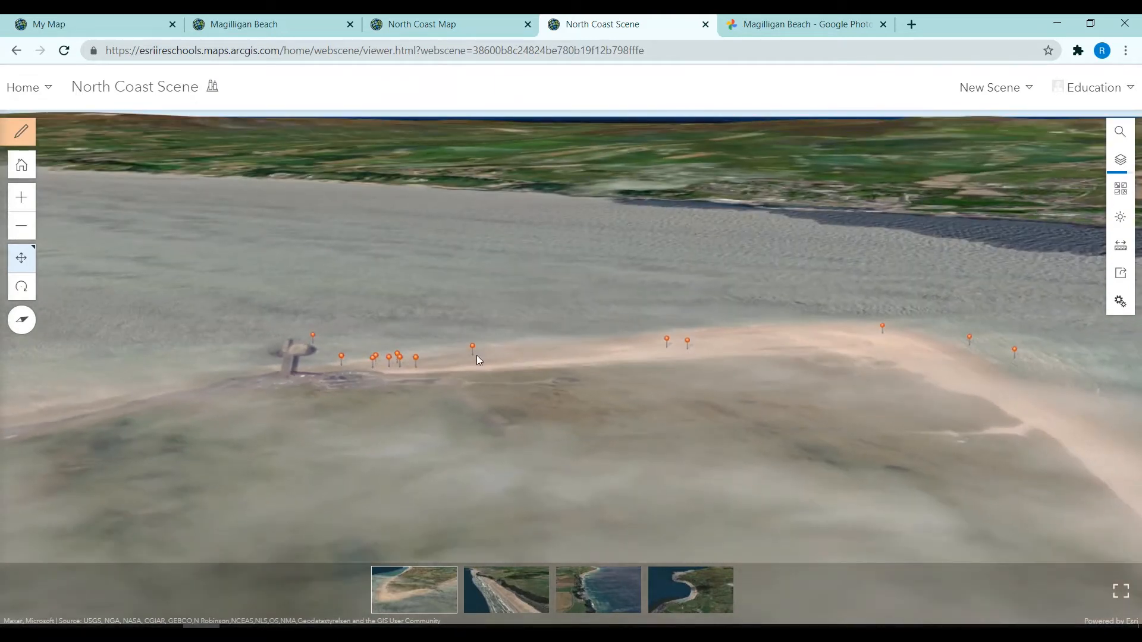
- View the Ferry Arrival pin's photo popup, see the photo full size, and return to the scene
{"action": "left_click", "coordinate": [471, 347]}
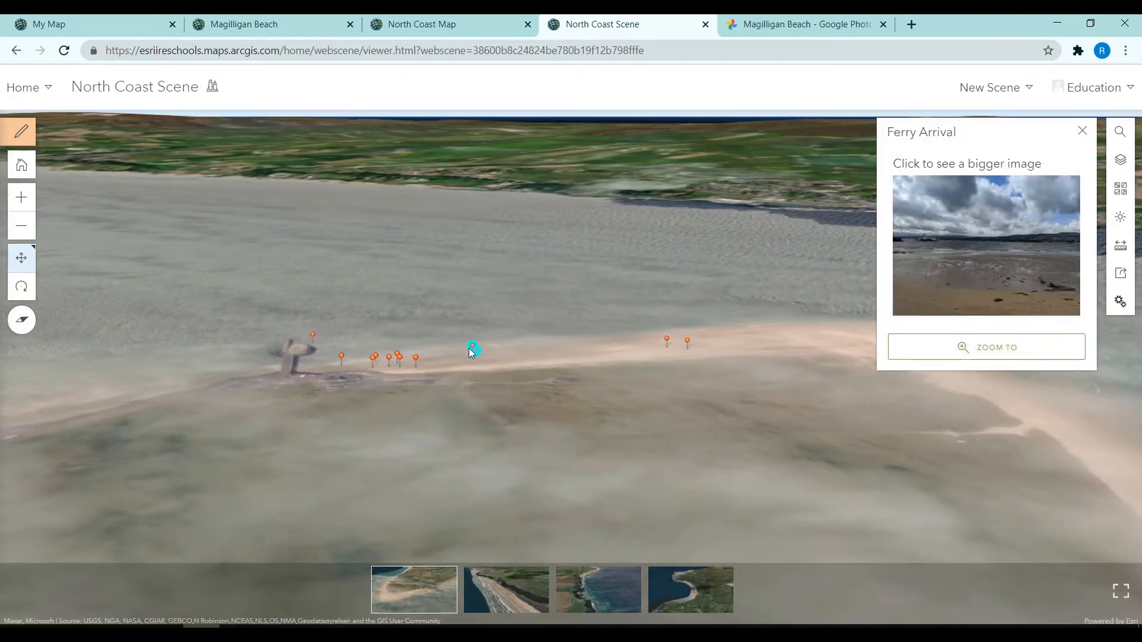
{"action": "left_click", "coordinate": [985, 246]}
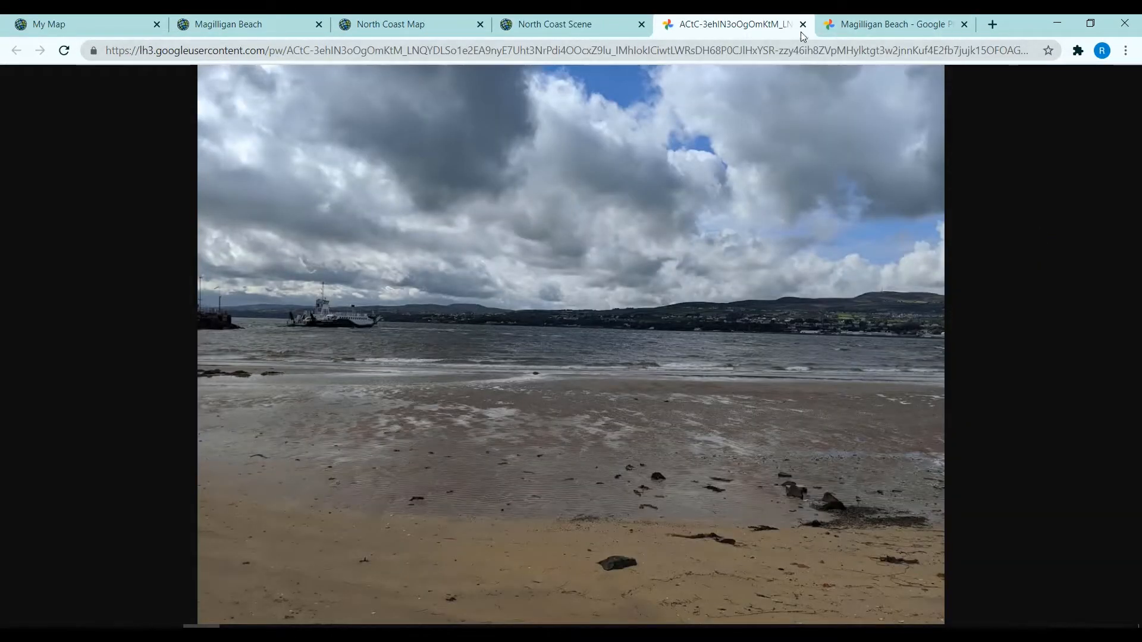
{"action": "left_click", "coordinate": [803, 23]}
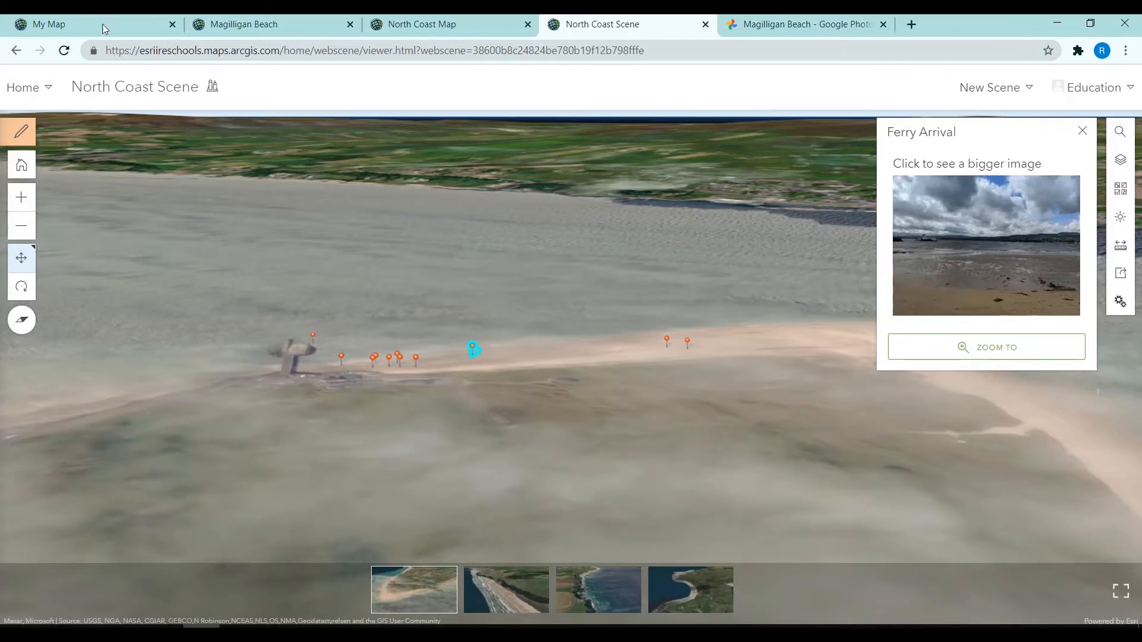
- In My Map, create a Map Notes layer and choose the Stickpin template
{"action": "left_click", "coordinate": [48, 24]}
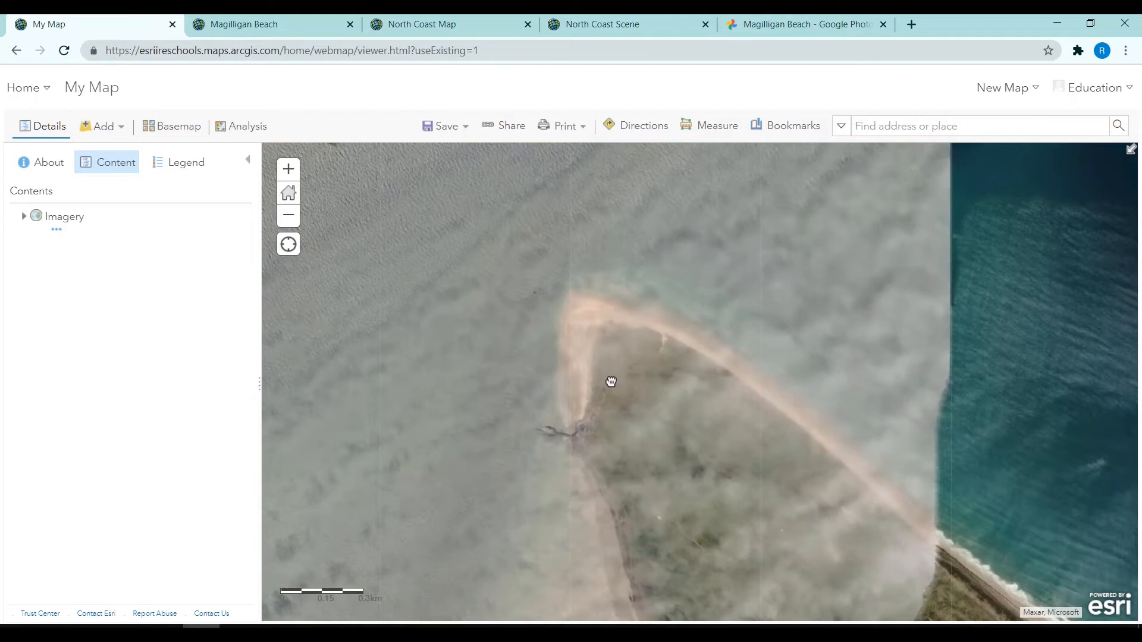
{"action": "left_click", "coordinate": [102, 126]}
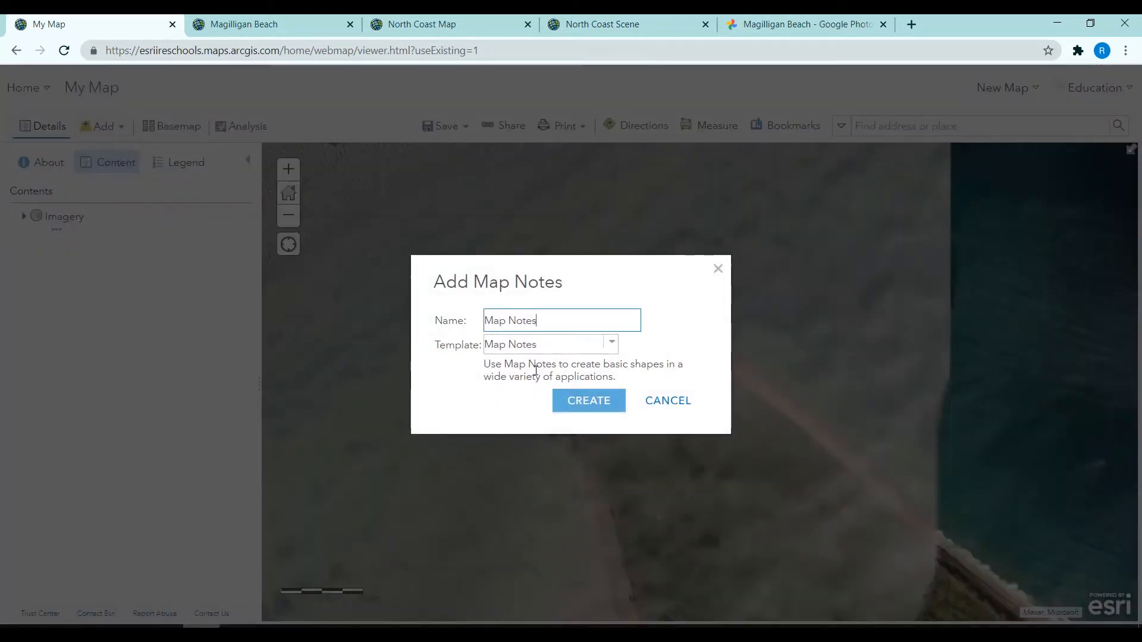
{"action": "left_click", "coordinate": [588, 400]}
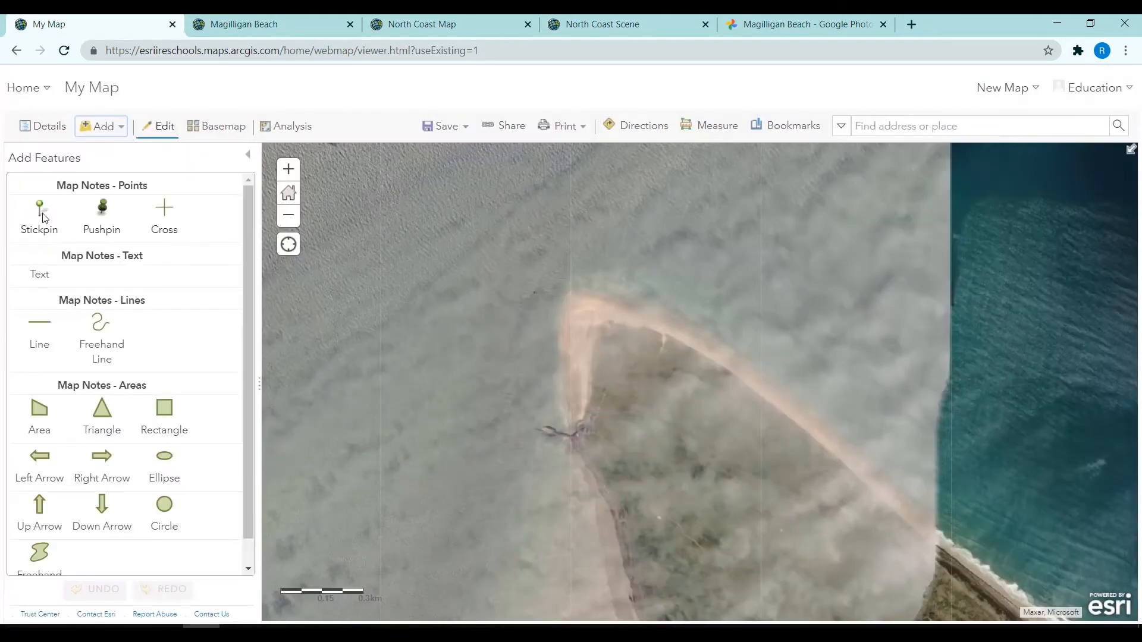
{"action": "left_click", "coordinate": [39, 211]}
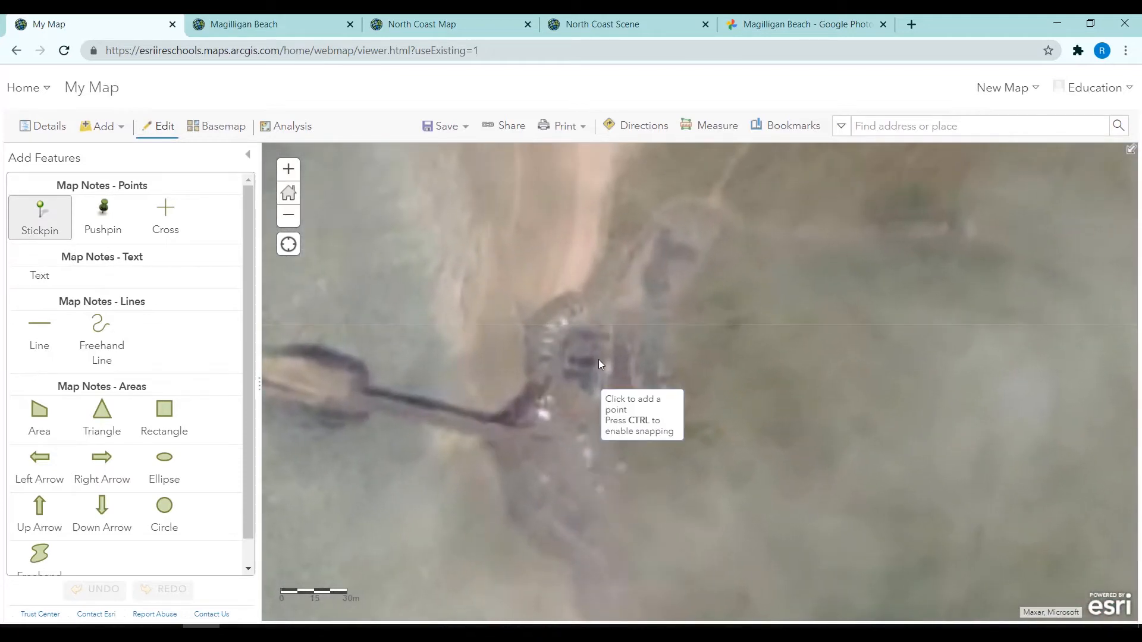
- Drop a stickpin titled 'Beach Entrance' described as 'This is the sign at the entrance to the beach'
{"action": "left_click", "coordinate": [582, 289]}
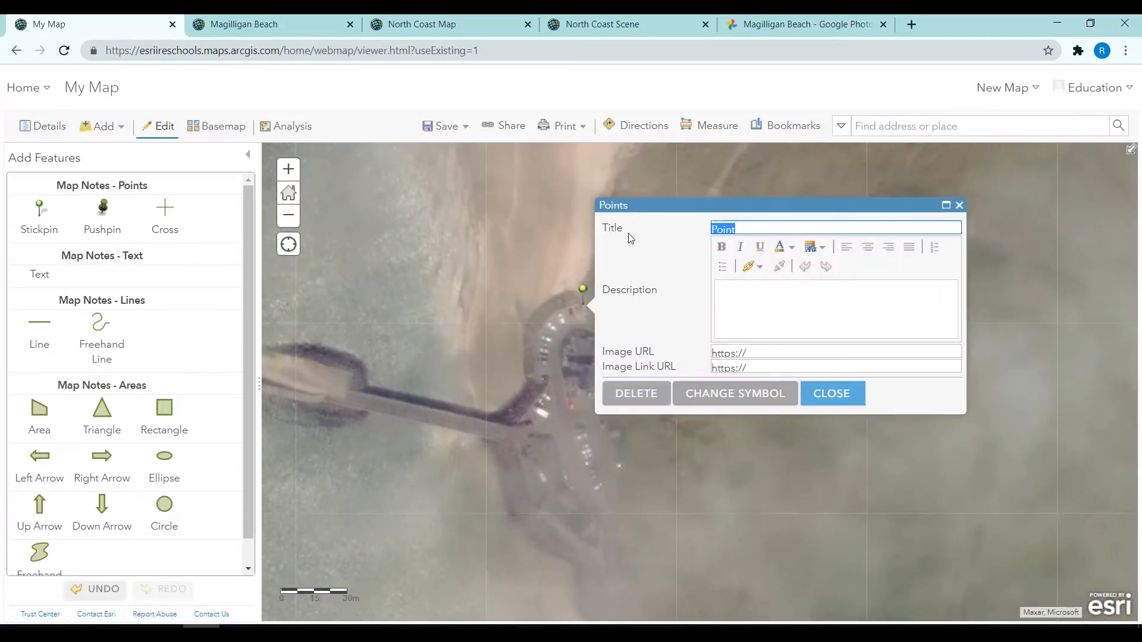
{"action": "type", "text": "Beach Entrance"}
{"action": "left_click", "coordinate": [835, 309]}
{"action": "type", "text": "This is t"}
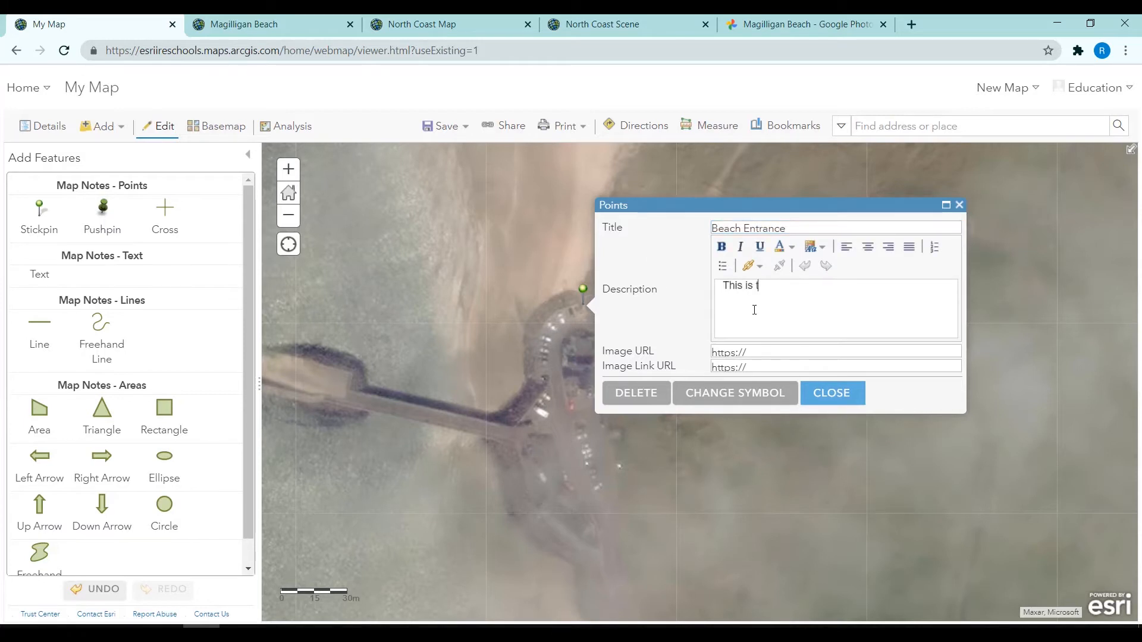
{"action": "type", "text": "he sign at the entrance"}
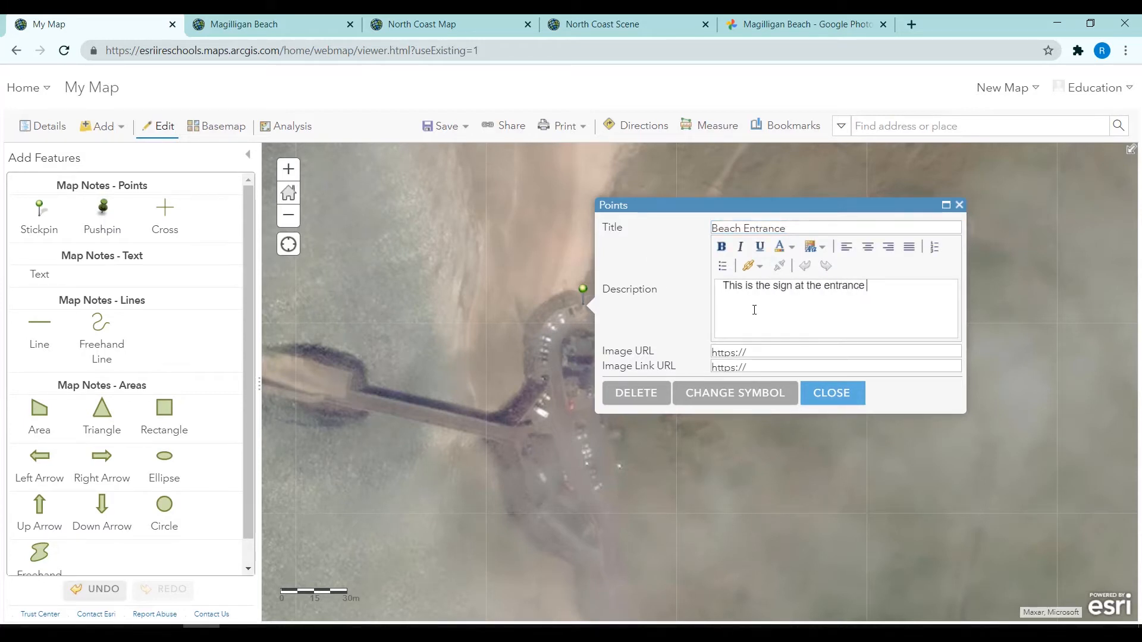
{"action": "type", "text": "to the beach"}
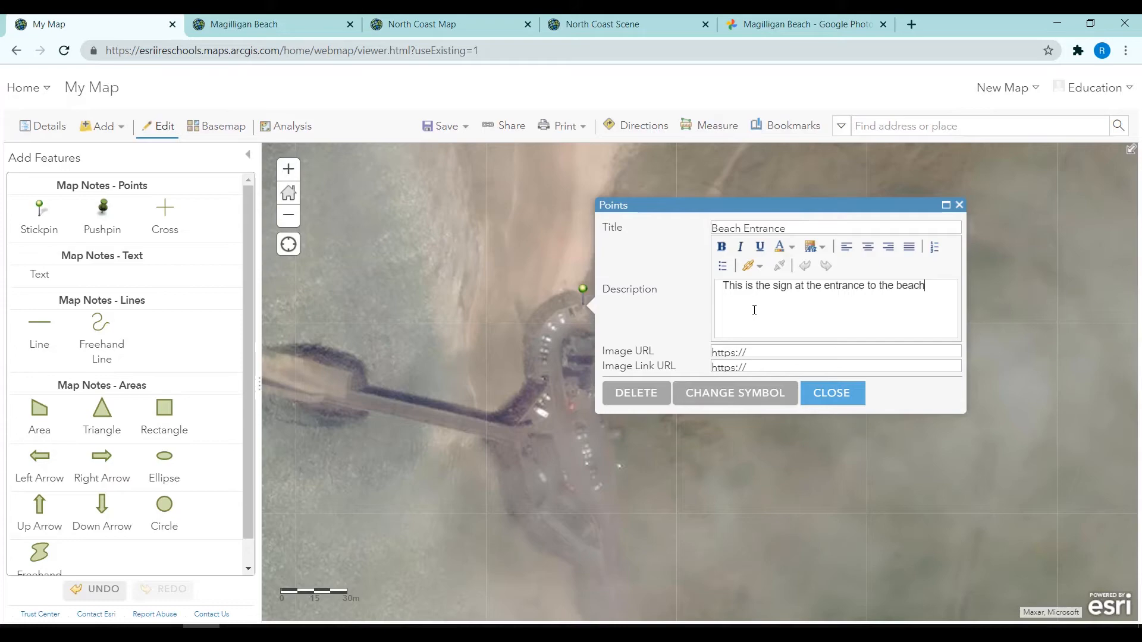
{"action": "mouse_move", "coordinate": [764, 360]}
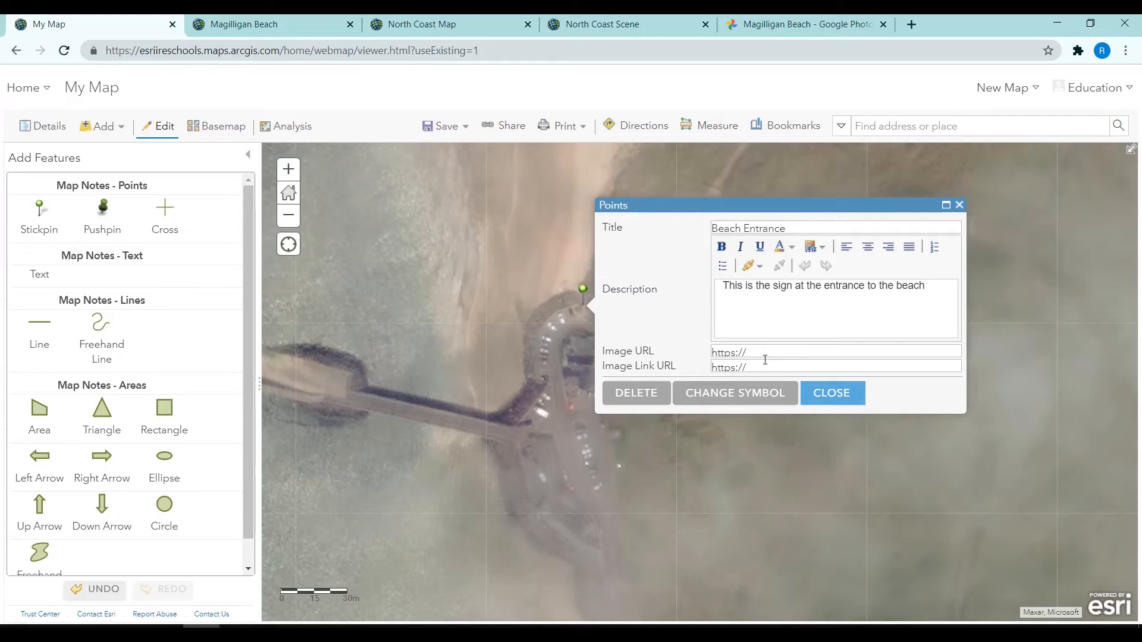
- Browse the shared Magilligan Beach Google Photos album for the entrance photo's address
{"action": "left_click", "coordinate": [805, 24]}
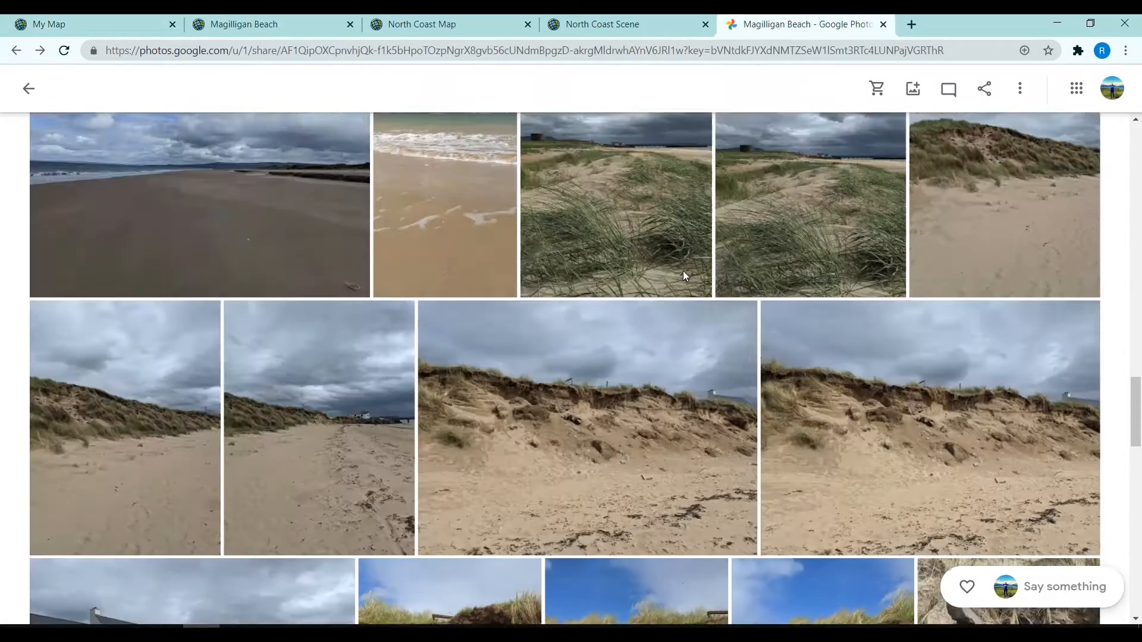
{"action": "scroll", "scroll_direction": "down", "scroll_amount": 3}
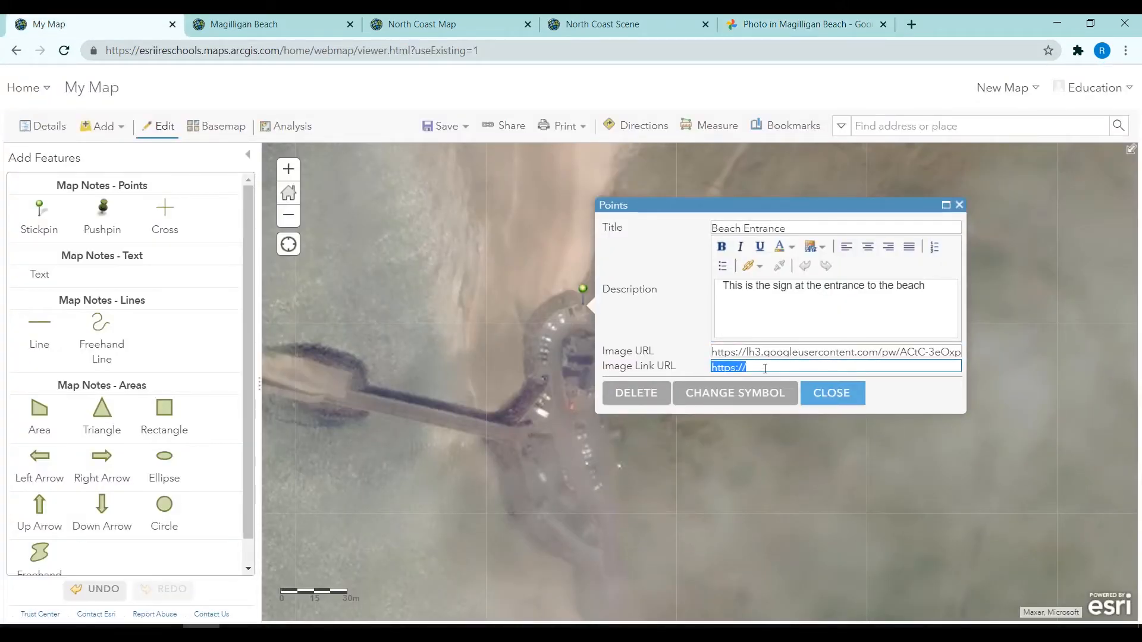
- Paste the googleusercontent photo URL as the Image Link URL, close the note and show Contents
{"action": "type", "text": "https://lh3.googleusercontent.com/pw/ACtC-3eOxp"}
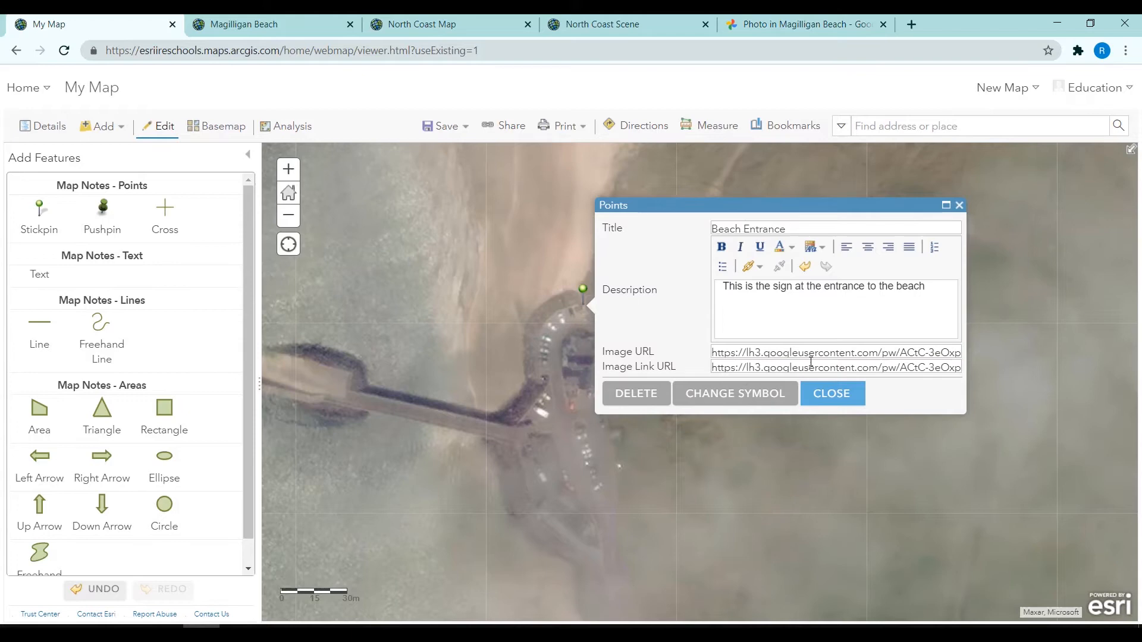
{"action": "left_click", "coordinate": [831, 394]}
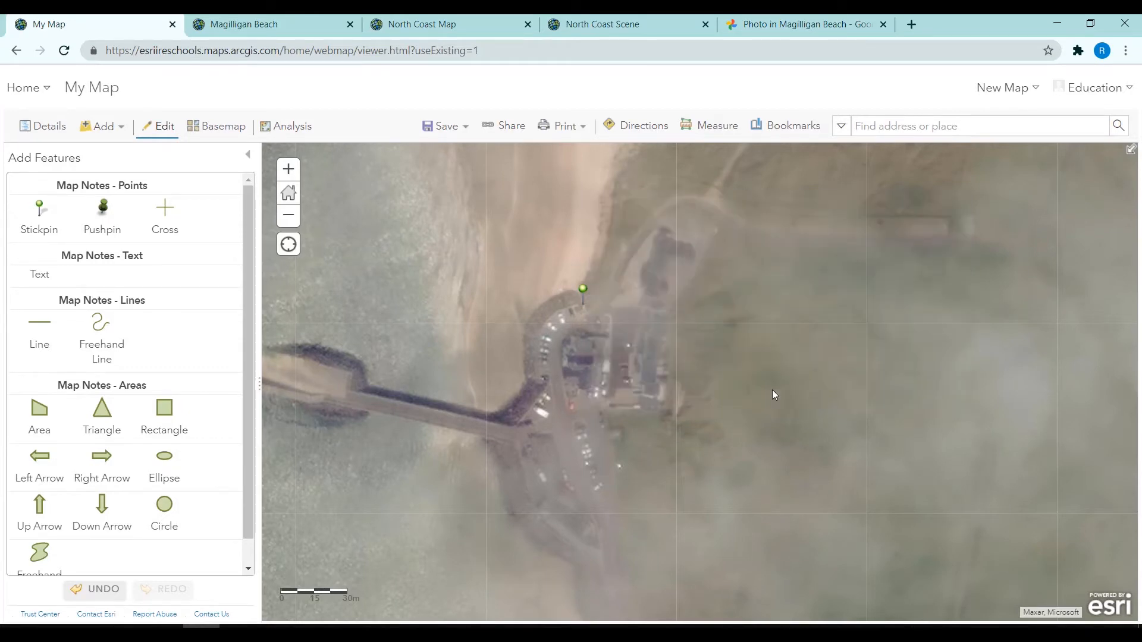
{"action": "left_click", "coordinate": [583, 289]}
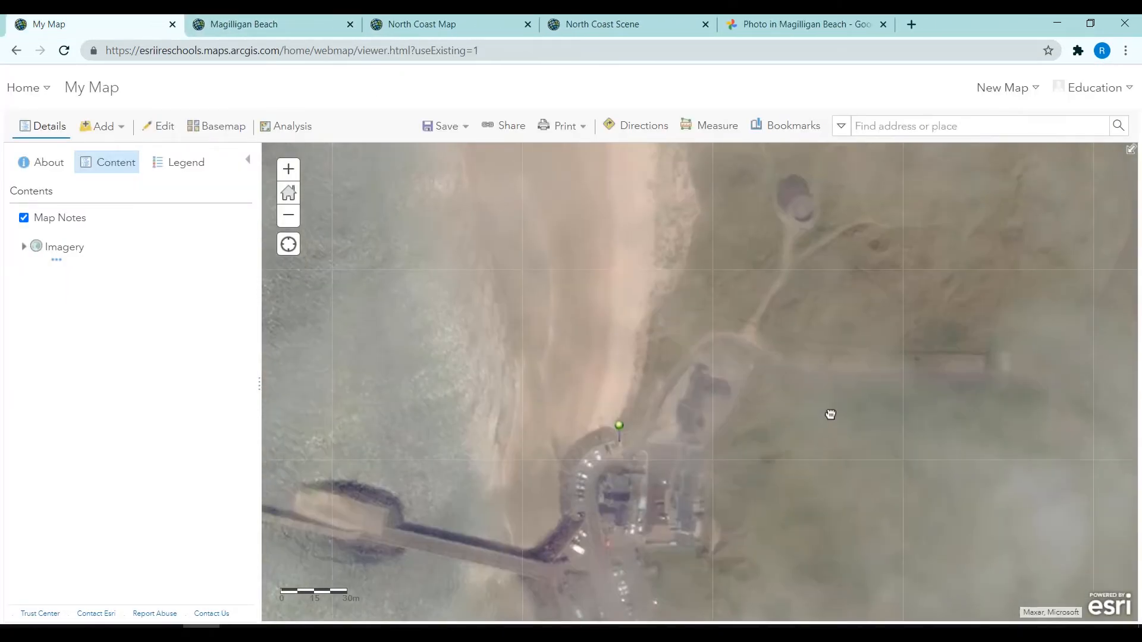
- Confirm the Magilligan Beach photo item is shared with Everyone (public), leaving it unchanged
{"action": "left_click", "coordinate": [272, 23]}
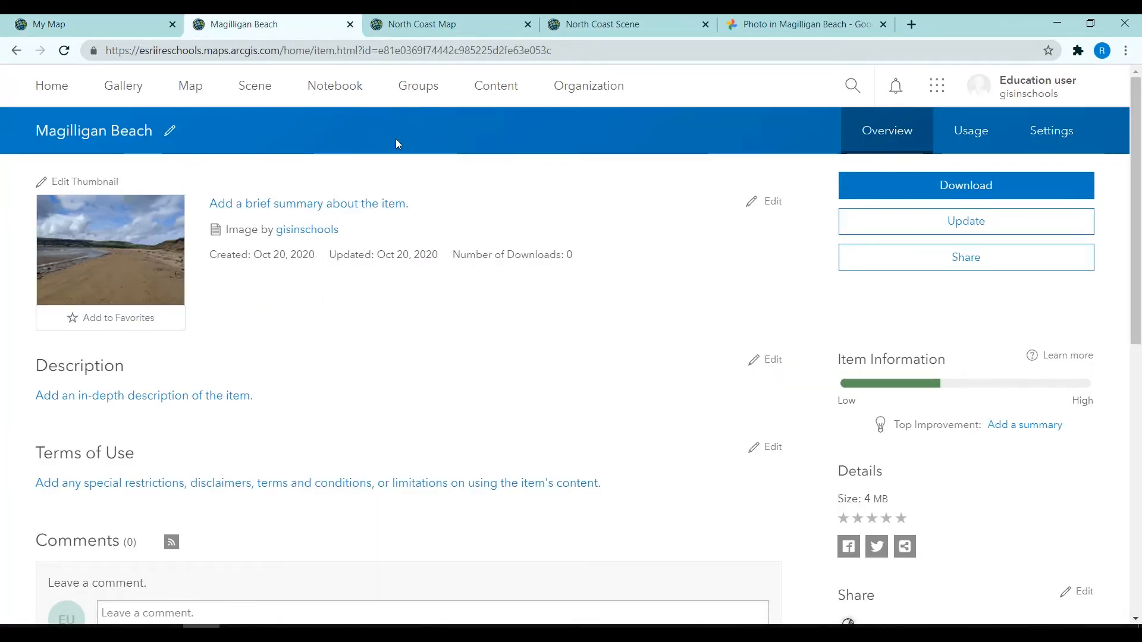
{"action": "mouse_move", "coordinate": [583, 318]}
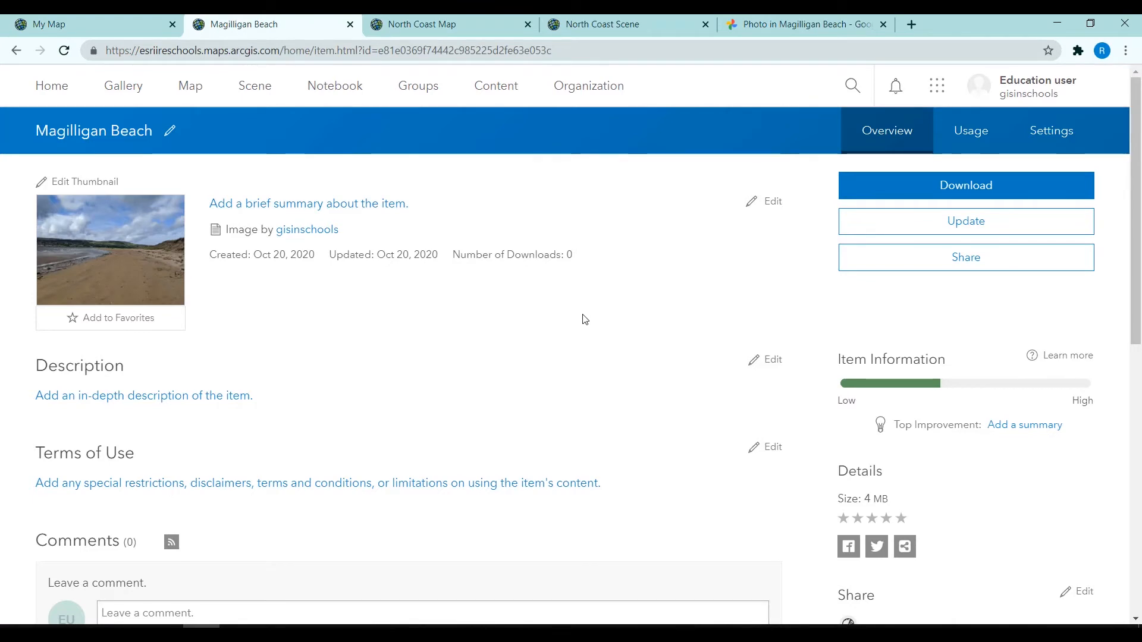
{"action": "left_click", "coordinate": [965, 257]}
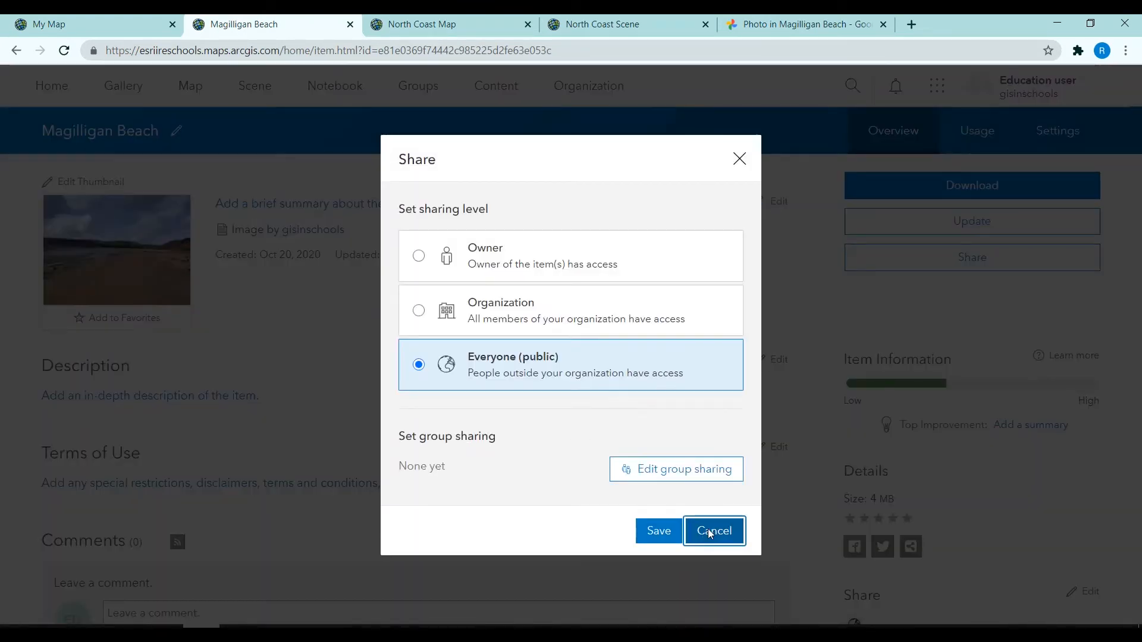
{"action": "left_click", "coordinate": [714, 531]}
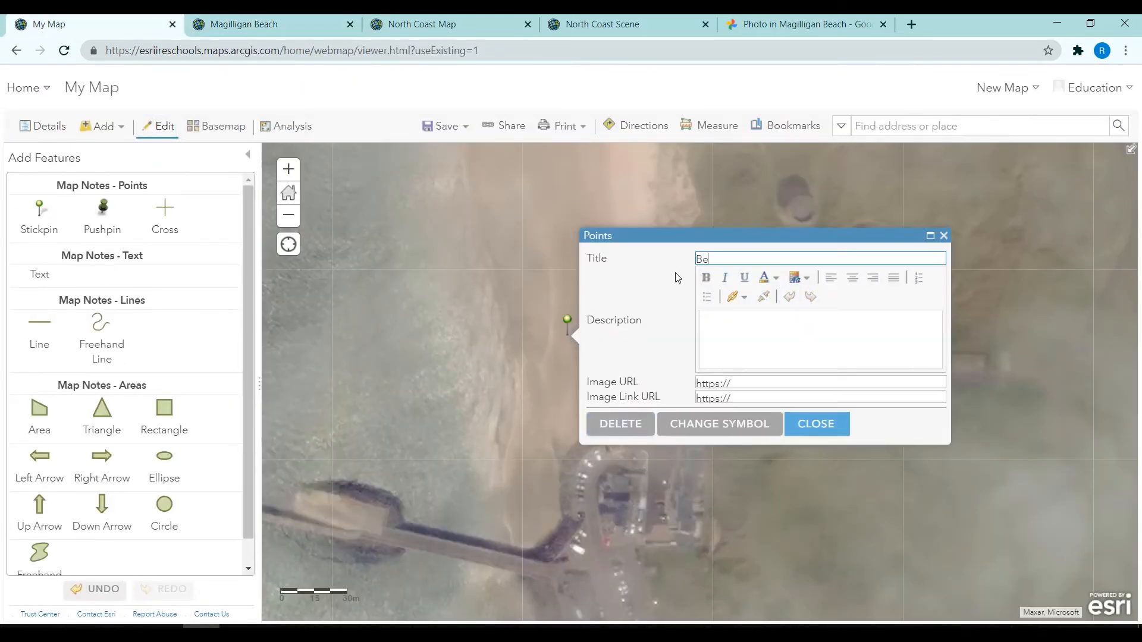
- Give the Beach View stickpin the photo item URL for image and link, then close the note
{"action": "left_click", "coordinate": [820, 383]}
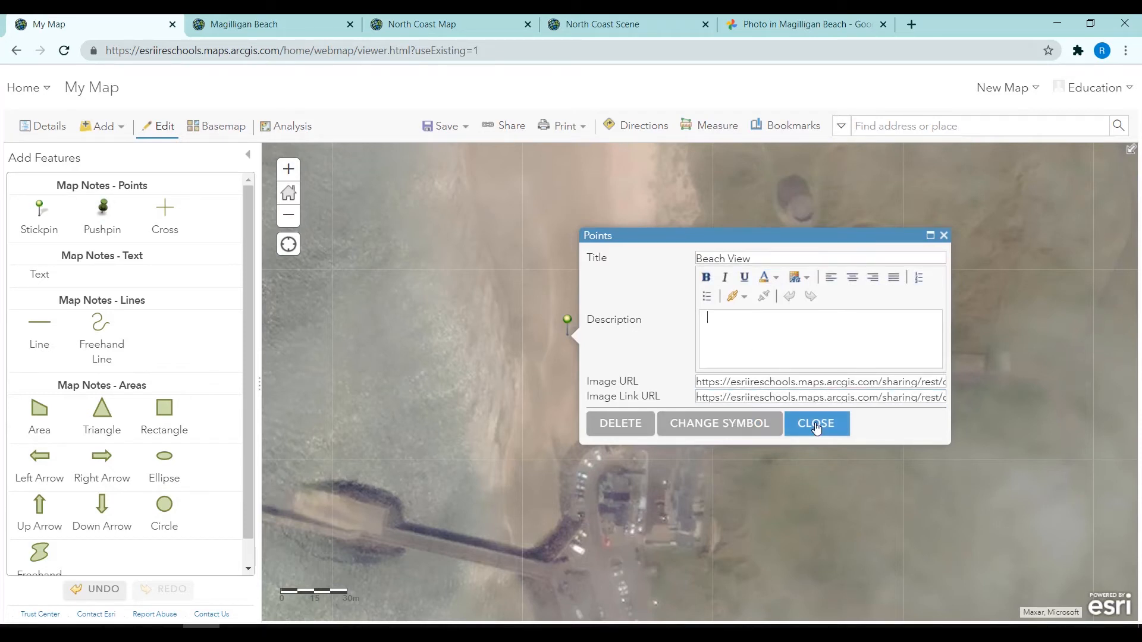
{"action": "left_click", "coordinate": [815, 423]}
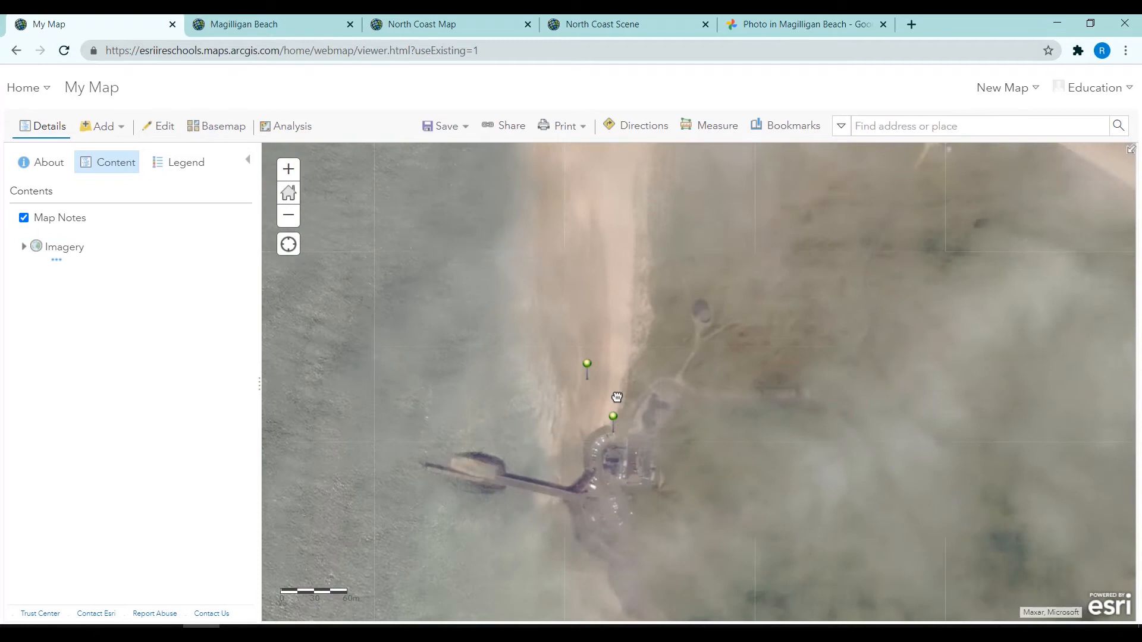
- Save the Map Notes layer as its own item, then return to the North Coast Scene
{"action": "left_click", "coordinate": [67, 231]}
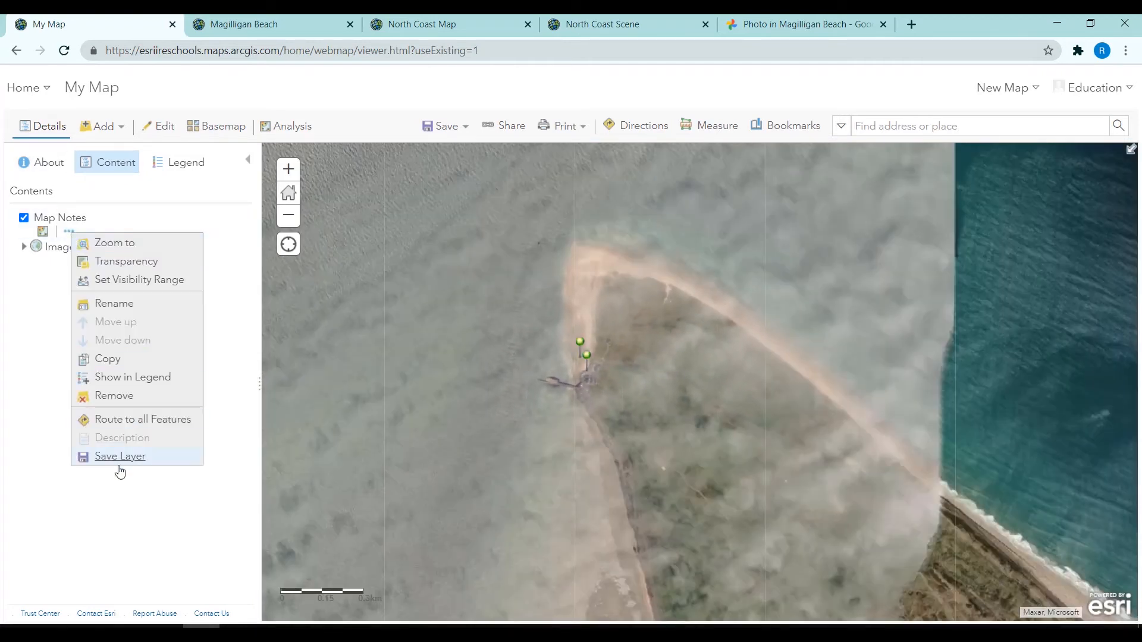
{"action": "left_click", "coordinate": [542, 276]}
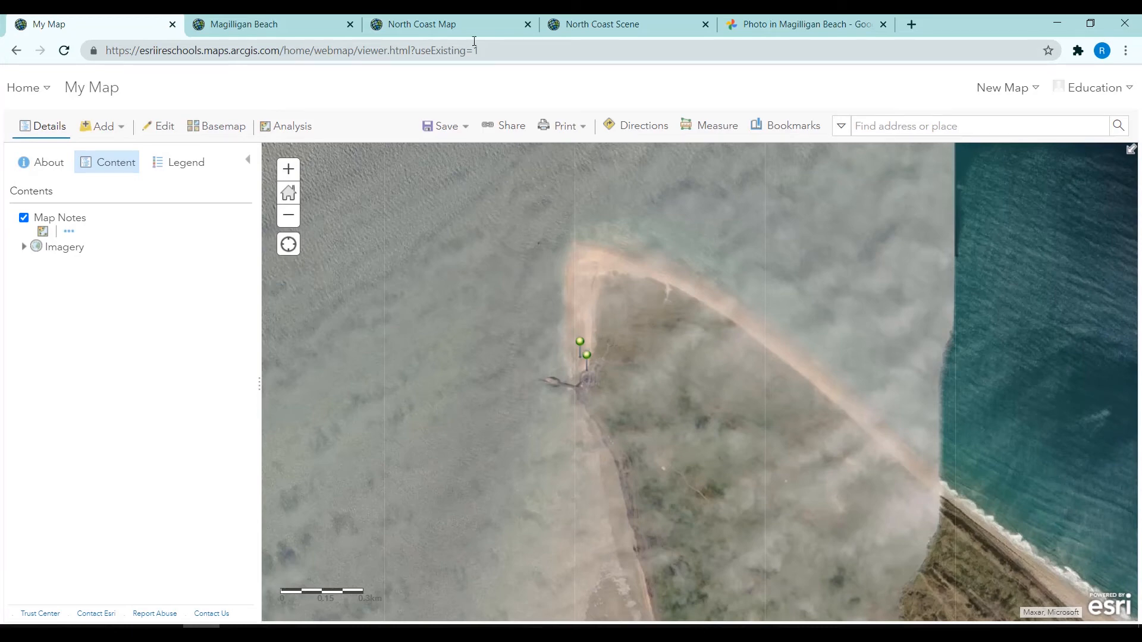
{"action": "left_click", "coordinate": [601, 23]}
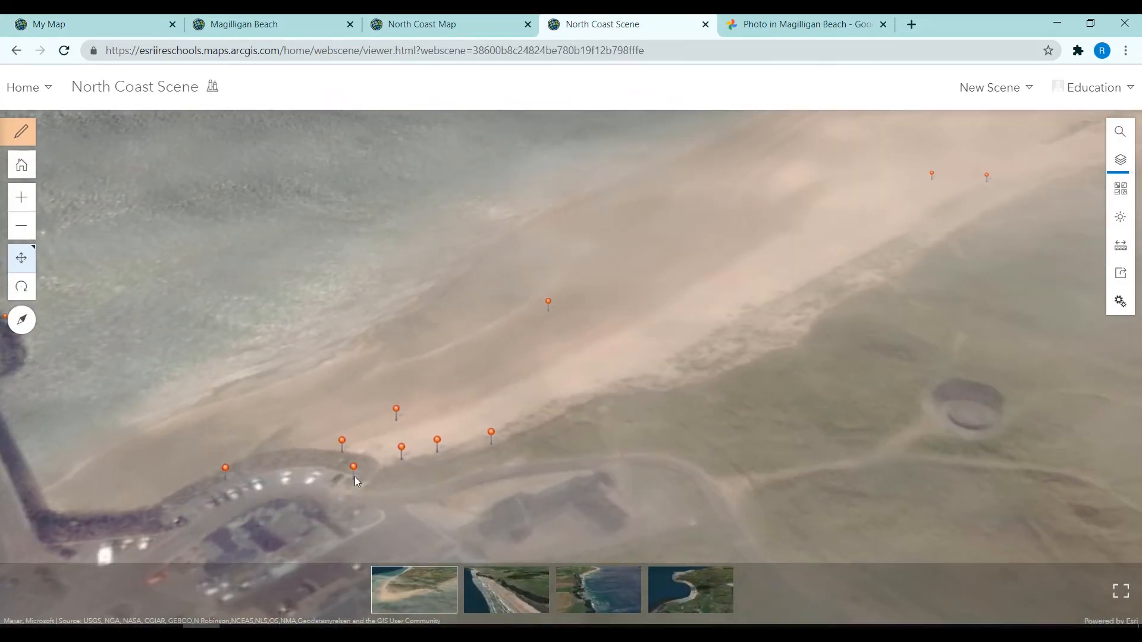
- View the Public Notice pin's warning-sign popup, then the Sand Layers pin's photo popup
{"action": "left_click", "coordinate": [354, 467]}
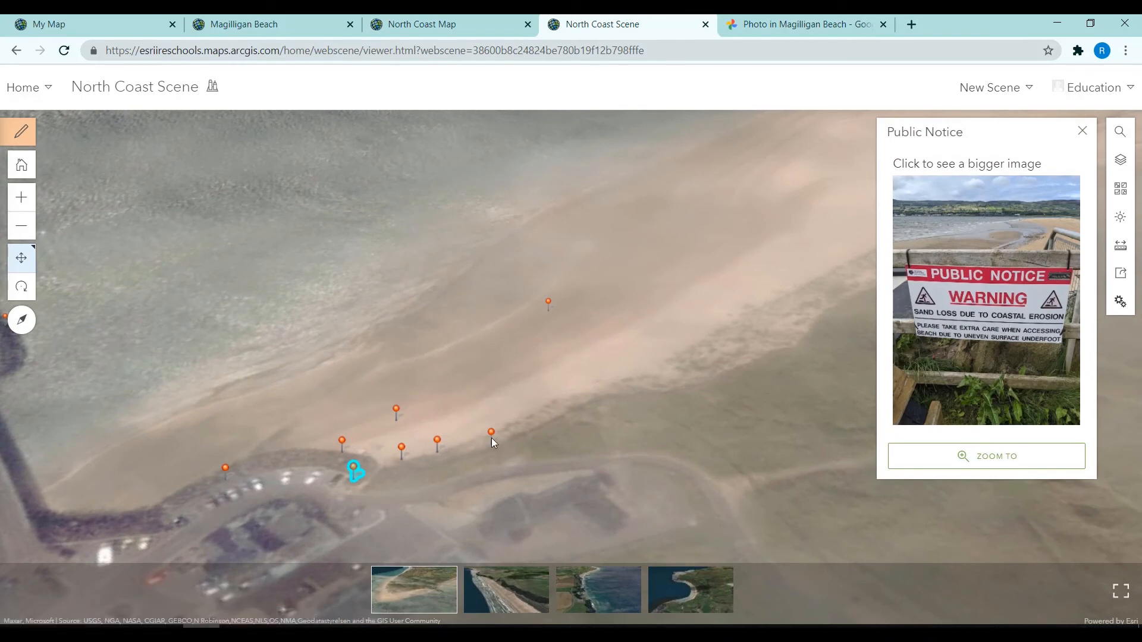
{"action": "left_click", "coordinate": [490, 433]}
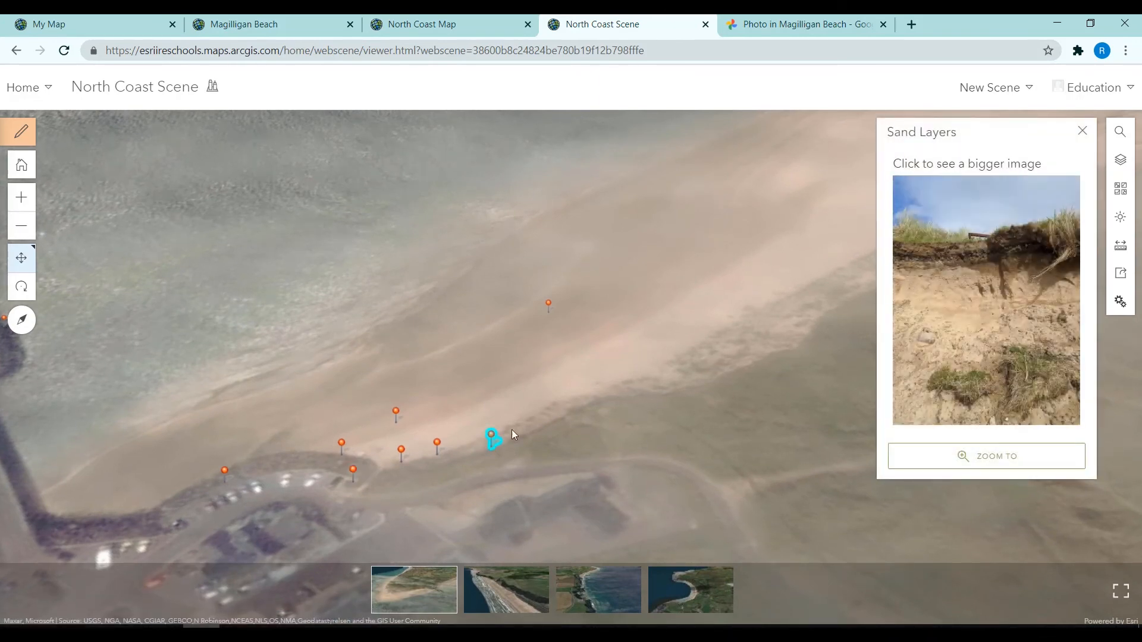